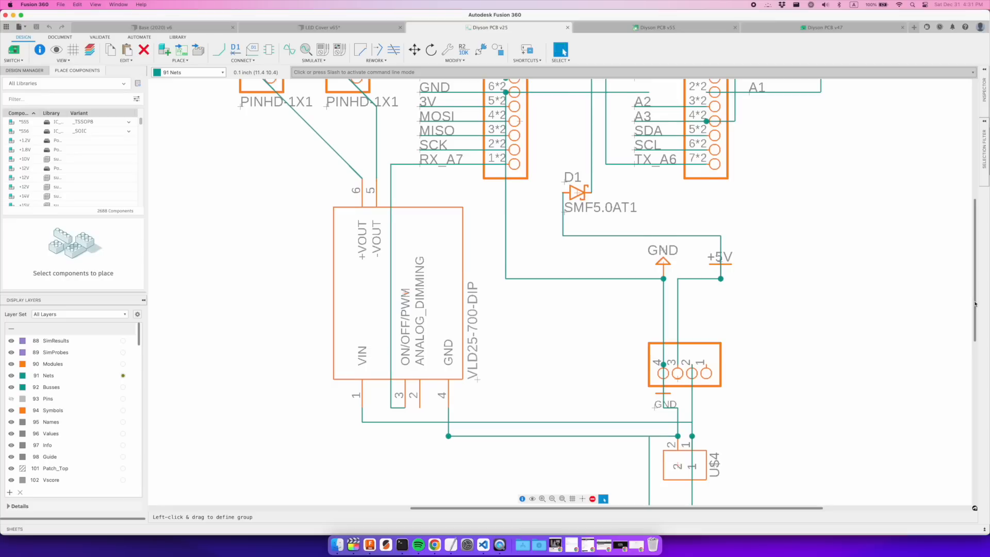
Step: Switch to the Dyson PCB v47 board layout and scroll to the DYSON-labelled handle
left_click(823, 27)
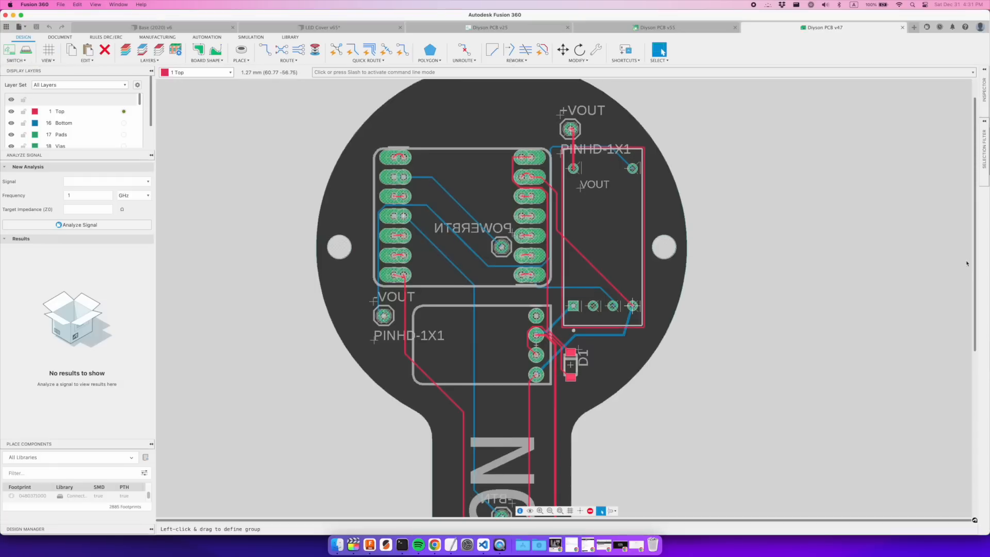
scroll("down", 3)
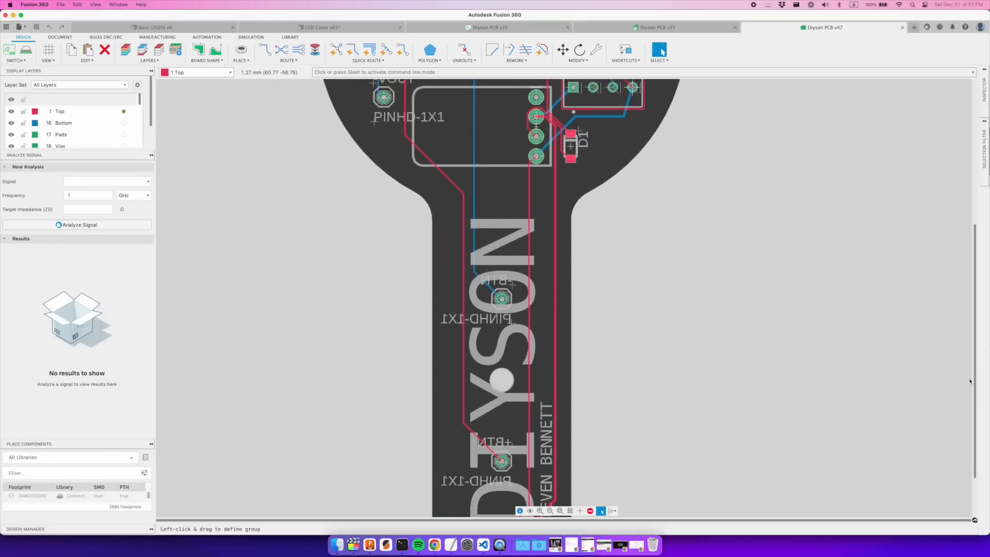